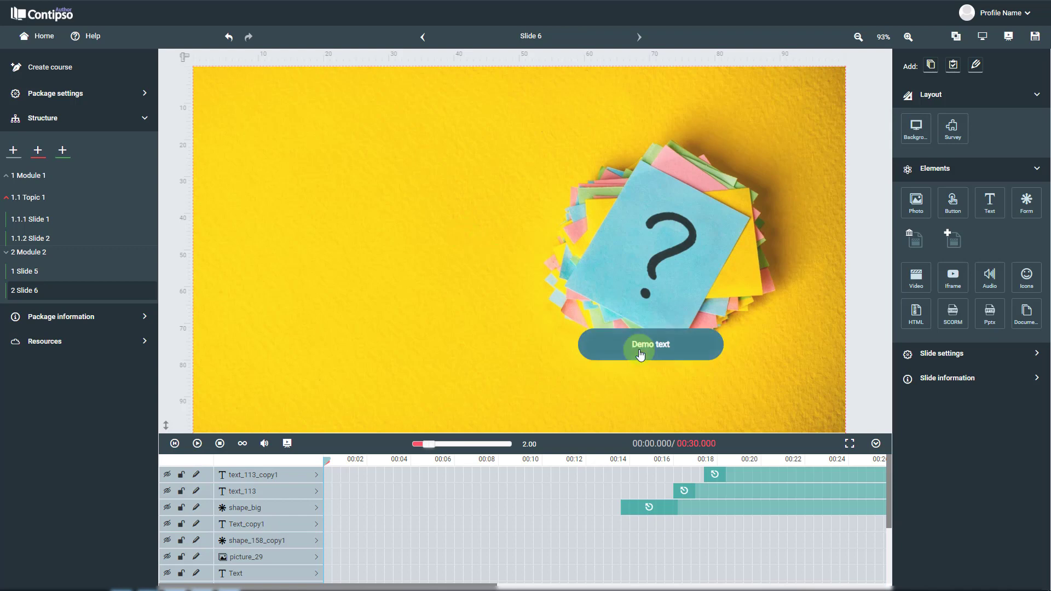
- Select the Demo text button to bring up its Slide 6 on-click triggers
left_click(648, 344)
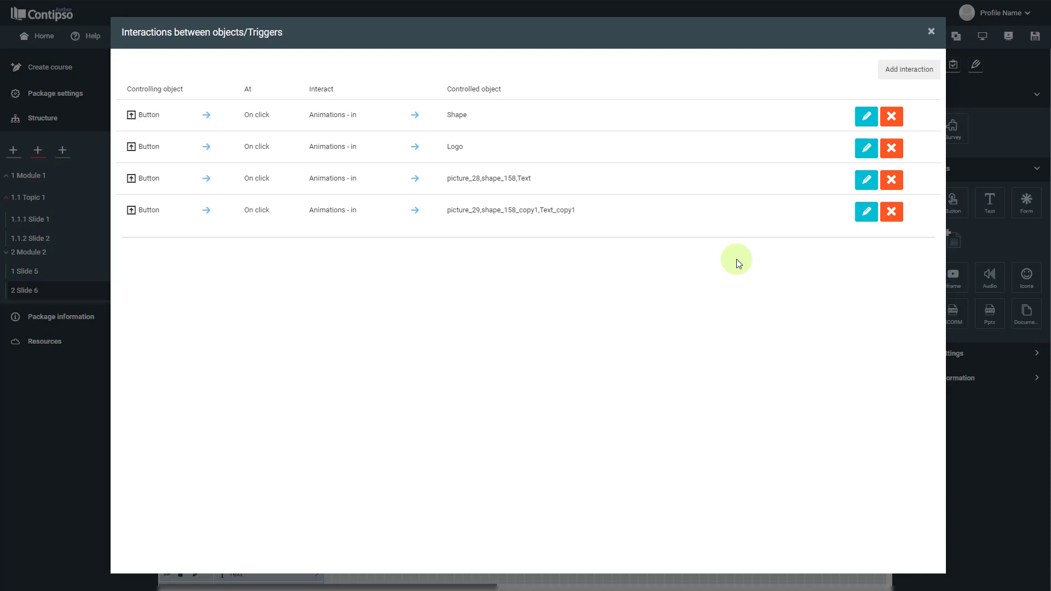
- Add an on-click interaction affecting the element shape_158_copy1
left_click(907, 69)
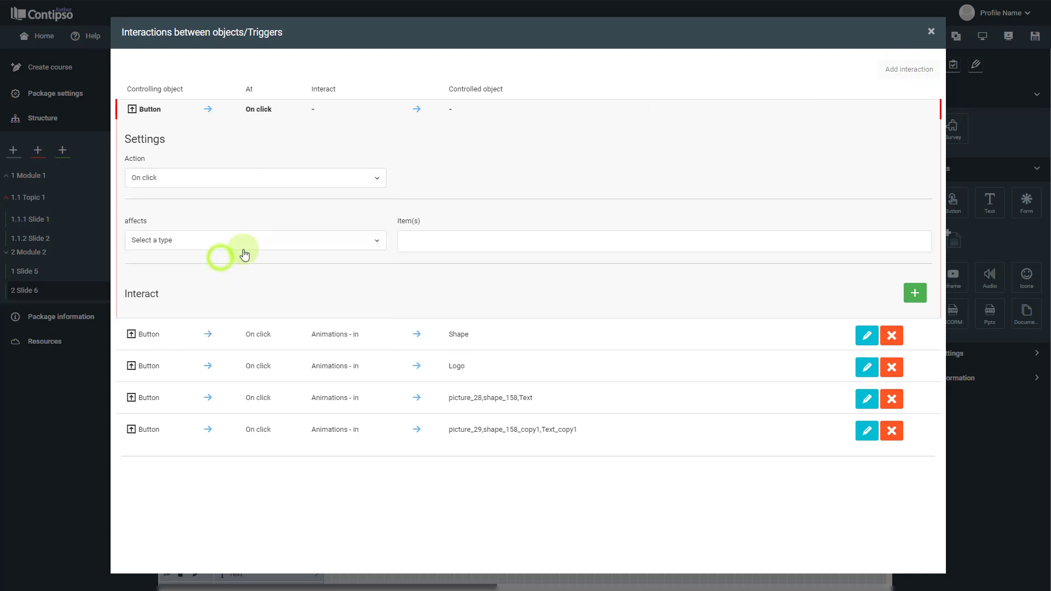
left_click(254, 239)
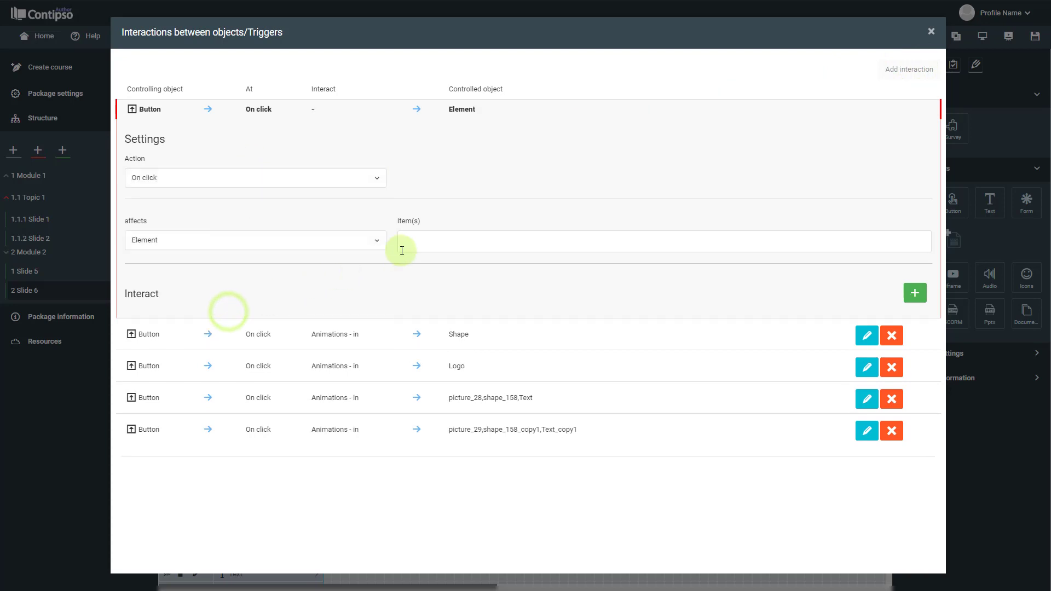
left_click(660, 241)
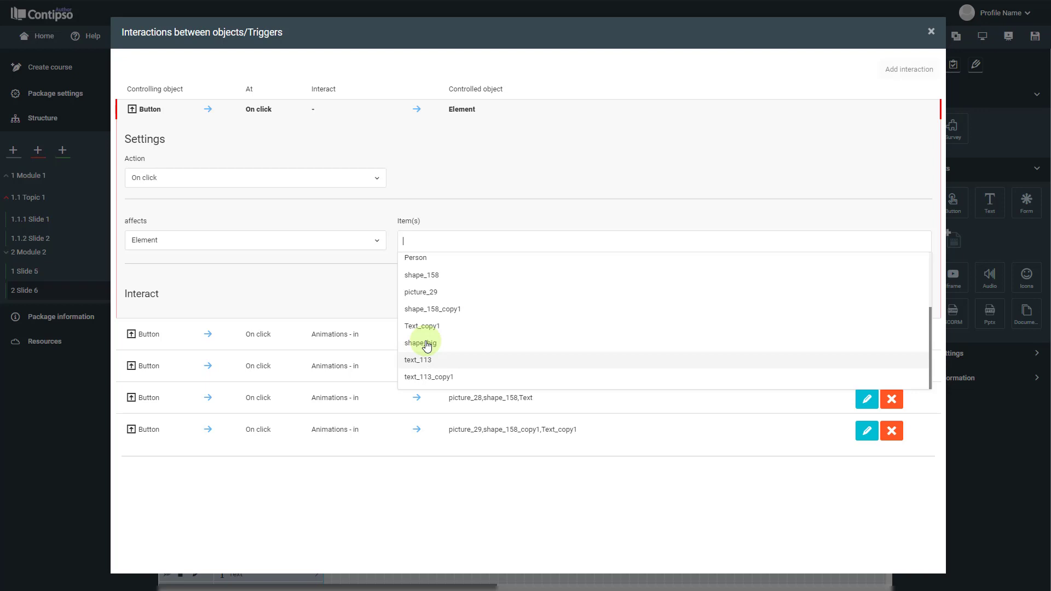
mouse_move(430, 314)
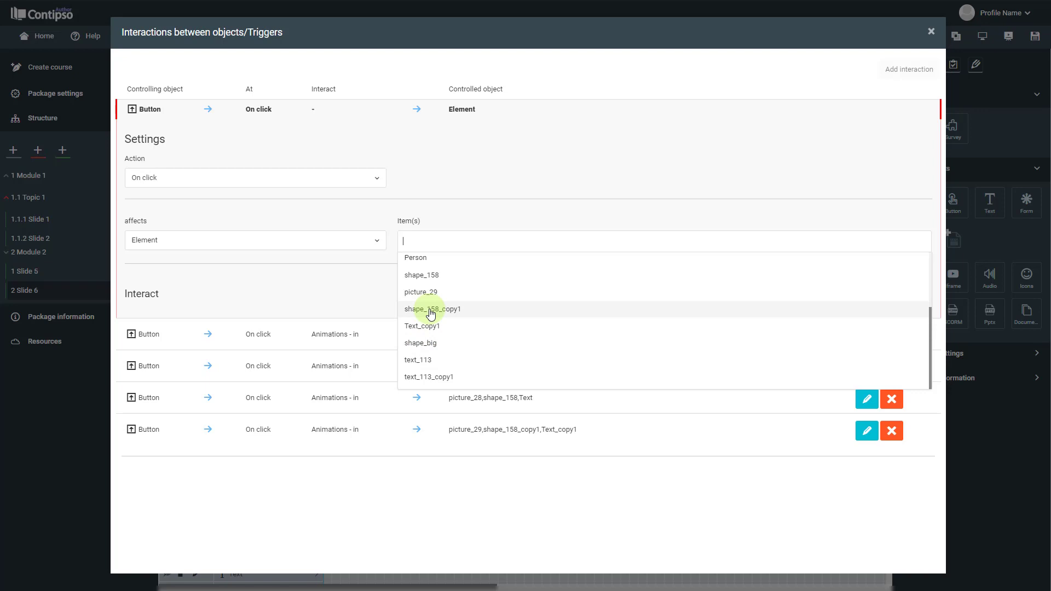
left_click(433, 309)
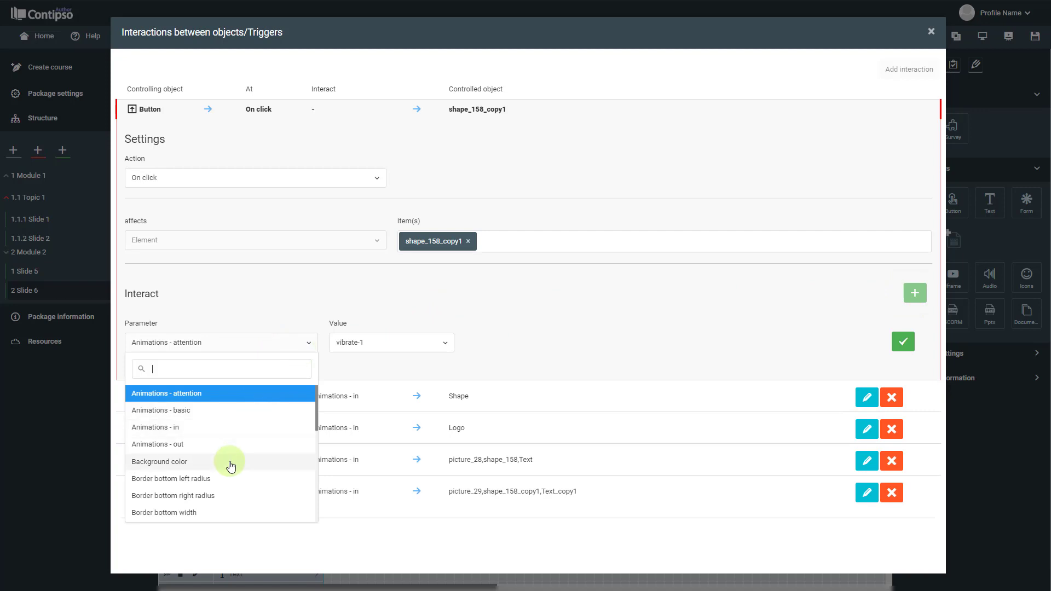
- Try the X and Opacity parameters, then set Form Fill to black
scroll("down", 3)
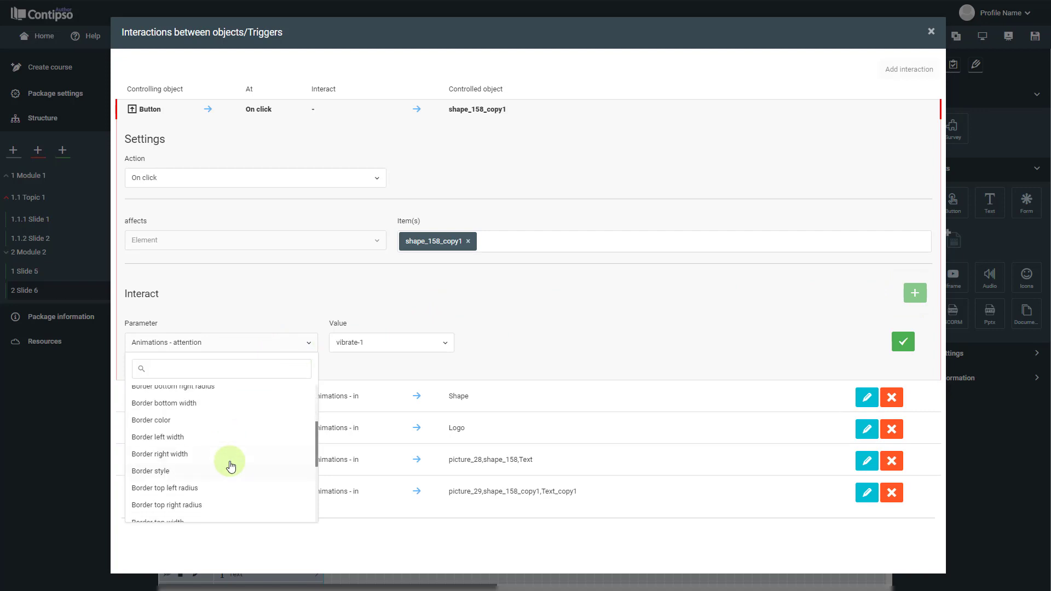
scroll("down", 3)
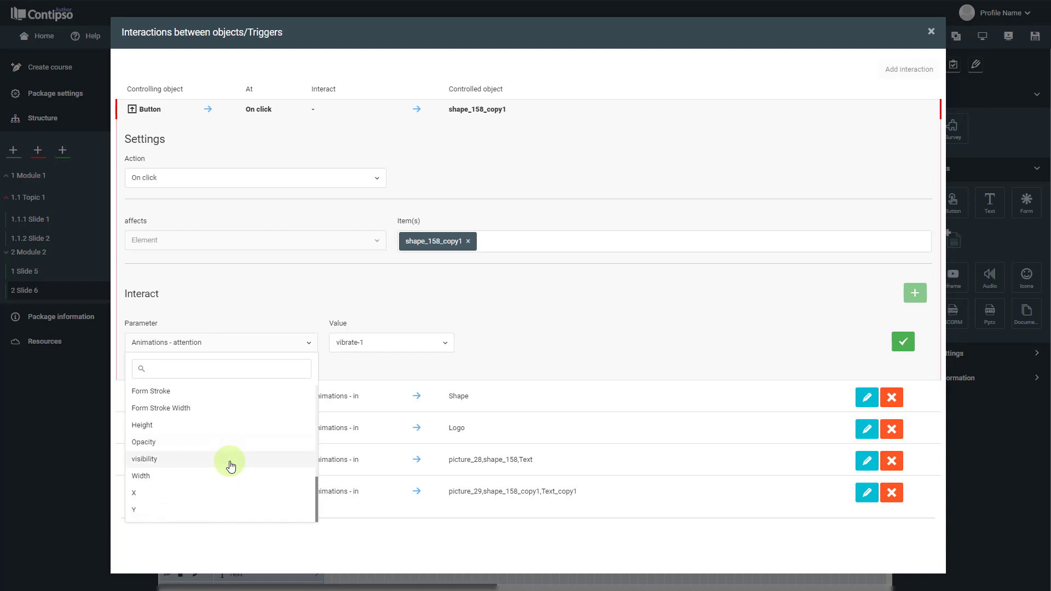
mouse_move(187, 495)
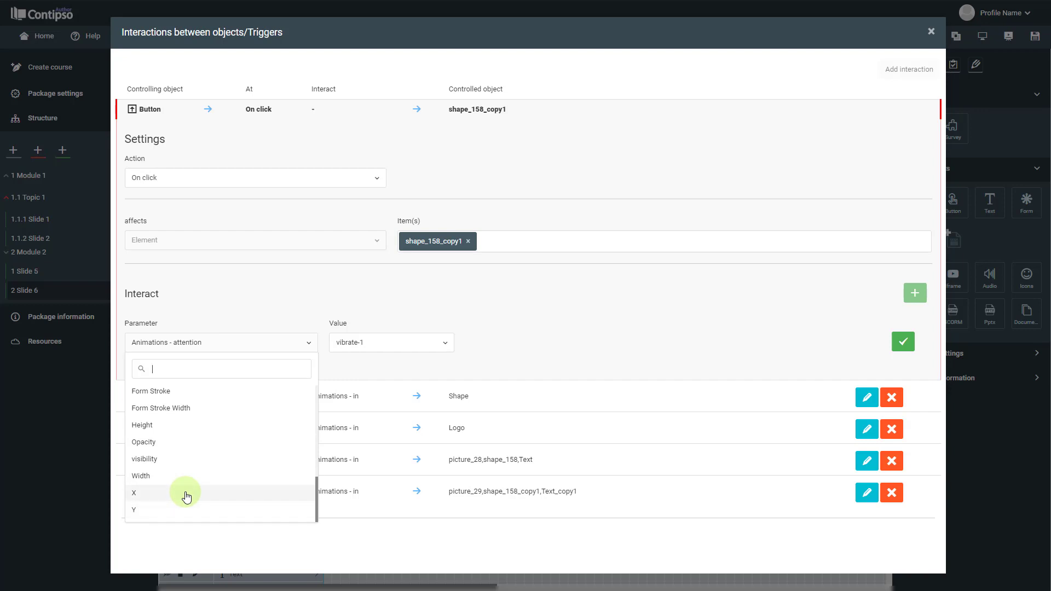
left_click(134, 493)
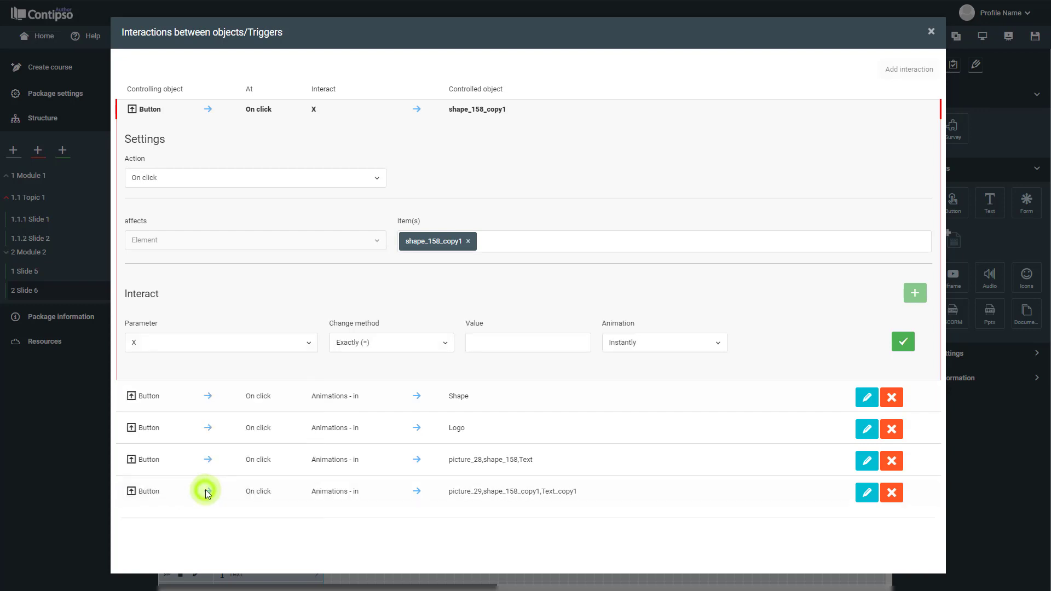
left_click(391, 342)
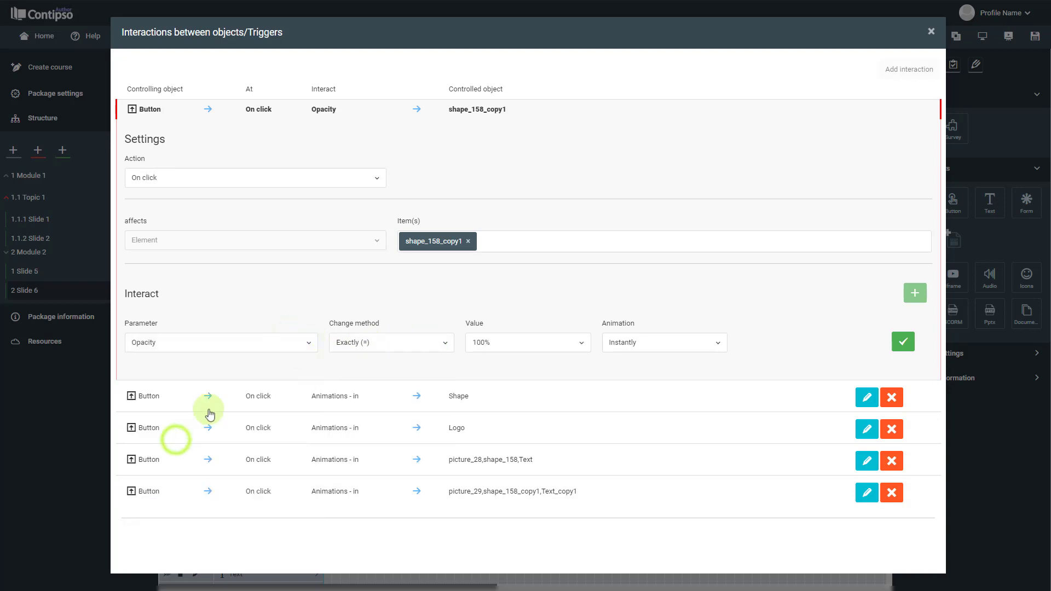
left_click(220, 341)
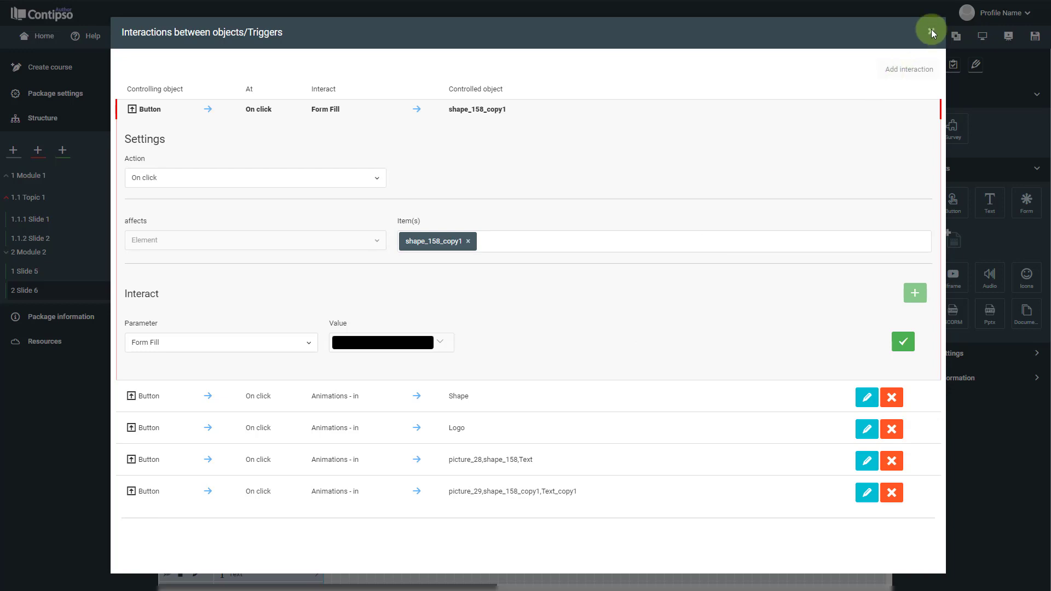
- Close the Triggers dialog and preview Slide 6 full screen
left_click(931, 31)
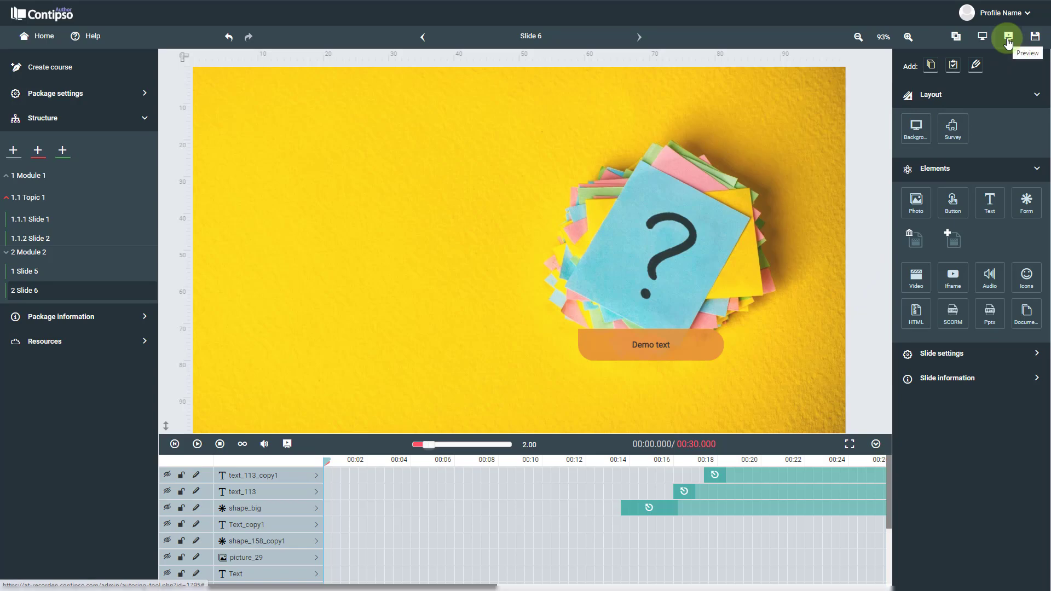
left_click(1005, 36)
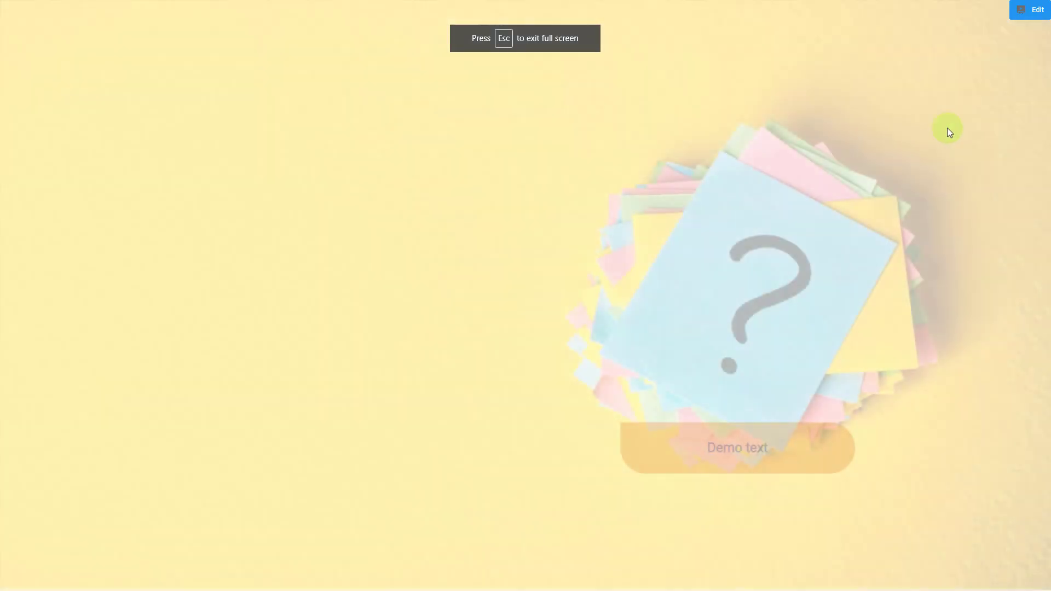